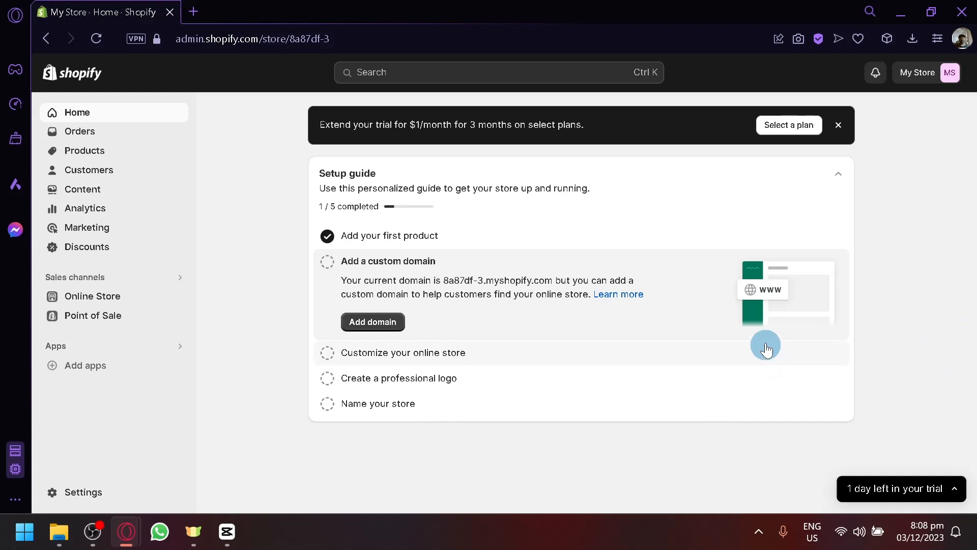
{"action": "mouse_move", "coordinate": [431, 178]}
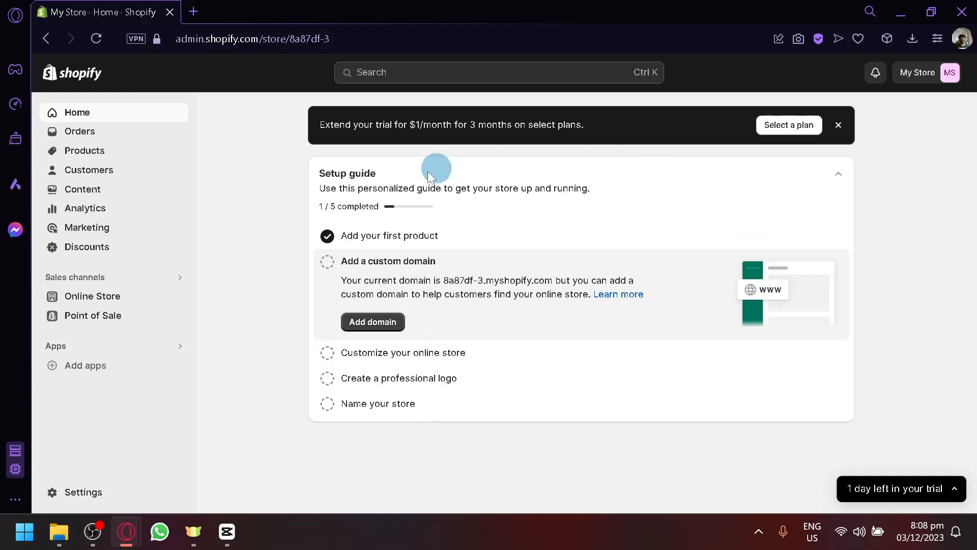
{"action": "mouse_move", "coordinate": [303, 282]}
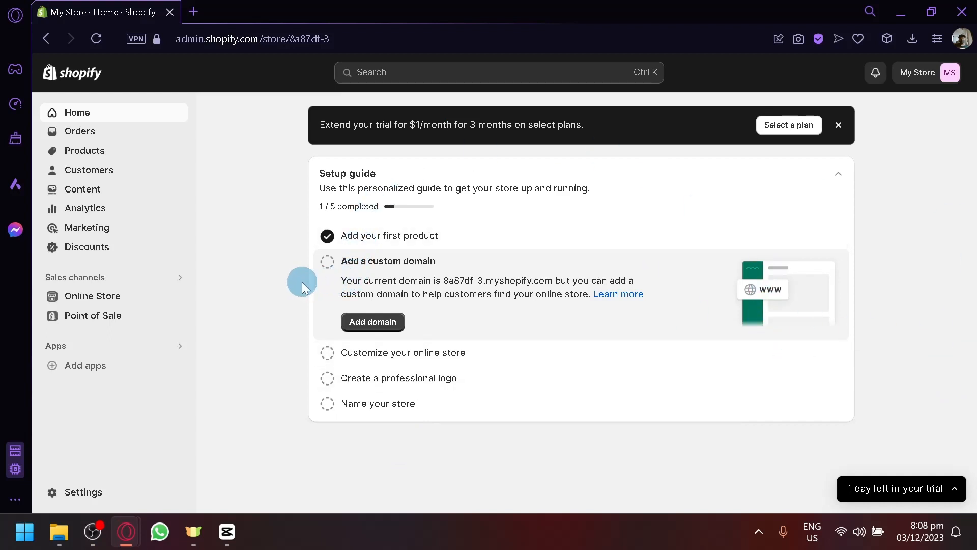
{"action": "mouse_move", "coordinate": [272, 306]}
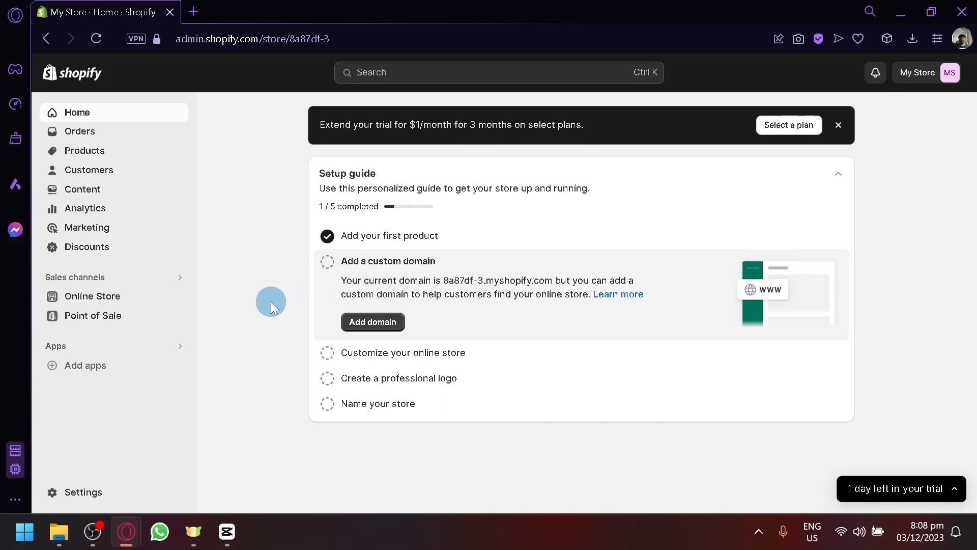
{"action": "mouse_move", "coordinate": [195, 403]}
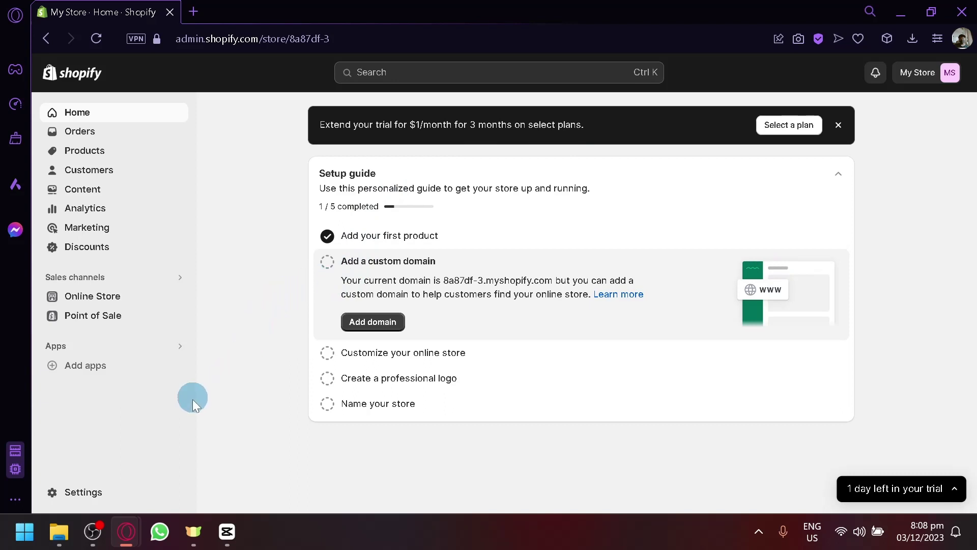
{"action": "mouse_move", "coordinate": [83, 492]}
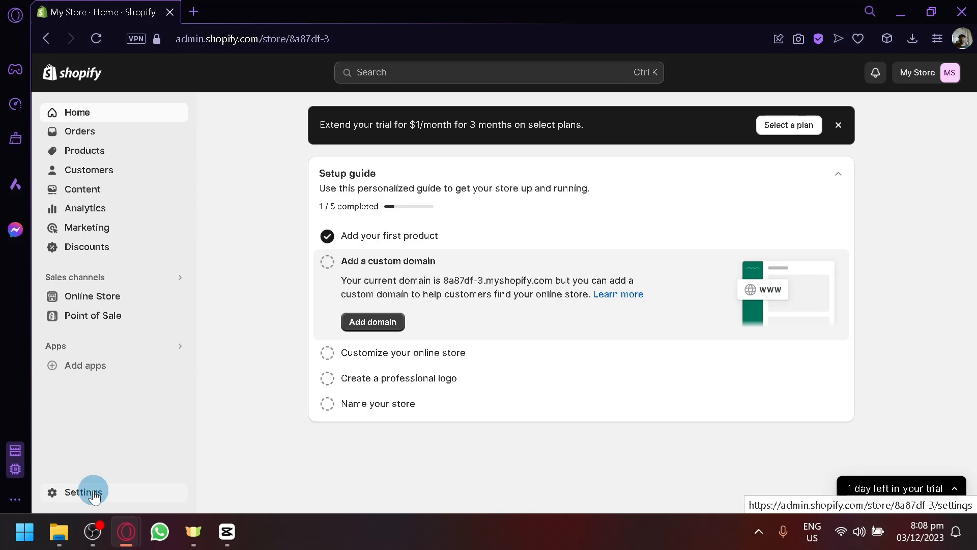
Step: Go to Settings and open the Payments page
{"action": "left_click", "coordinate": [81, 491]}
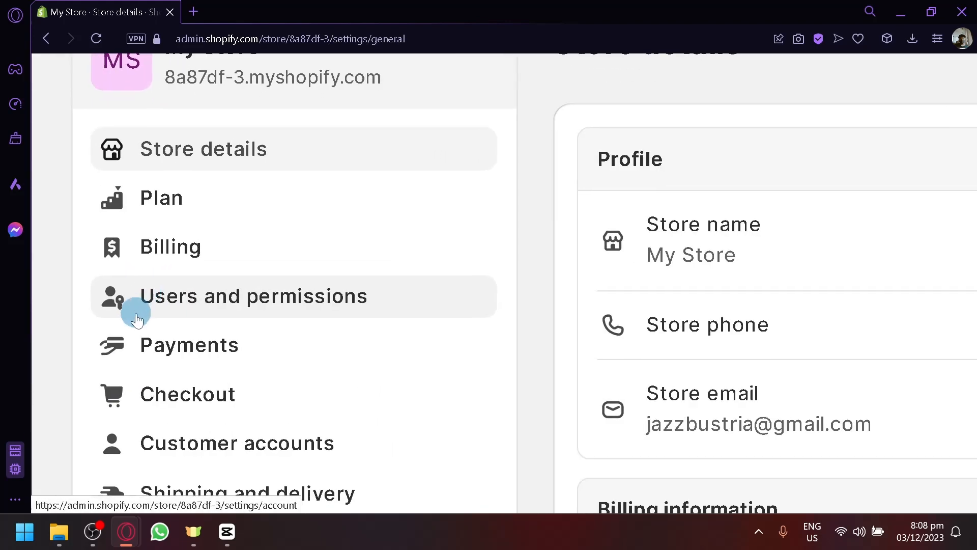
{"action": "left_click", "coordinate": [189, 345]}
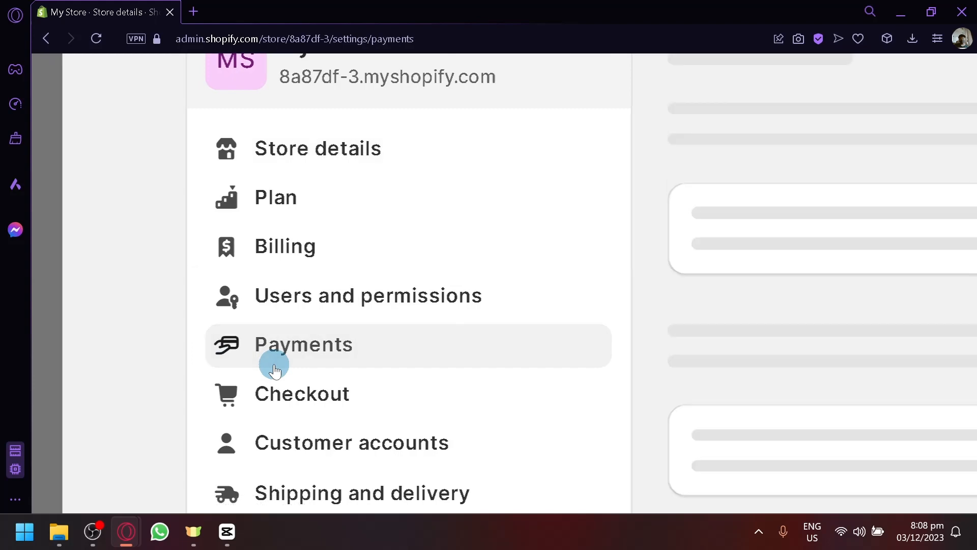
{"action": "left_click", "coordinate": [303, 344]}
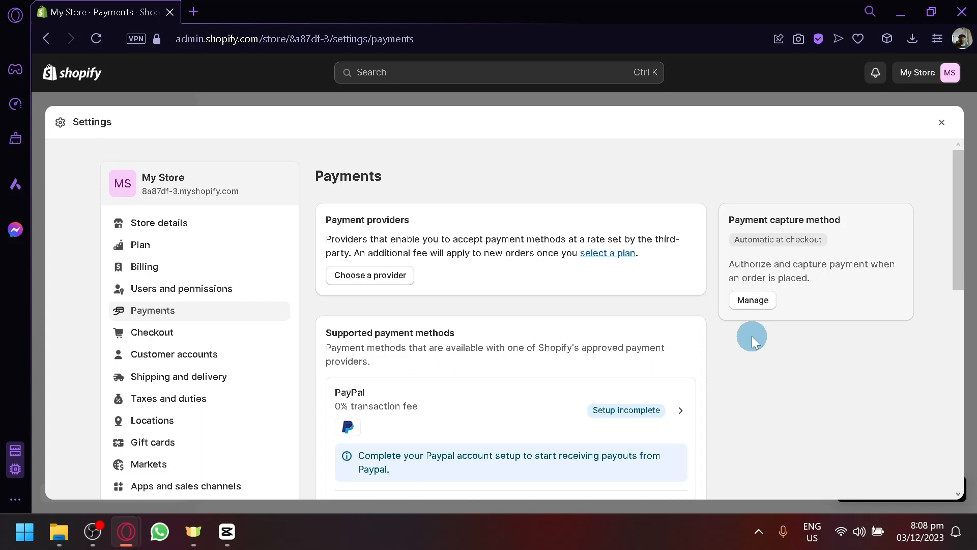
{"action": "mouse_move", "coordinate": [381, 216]}
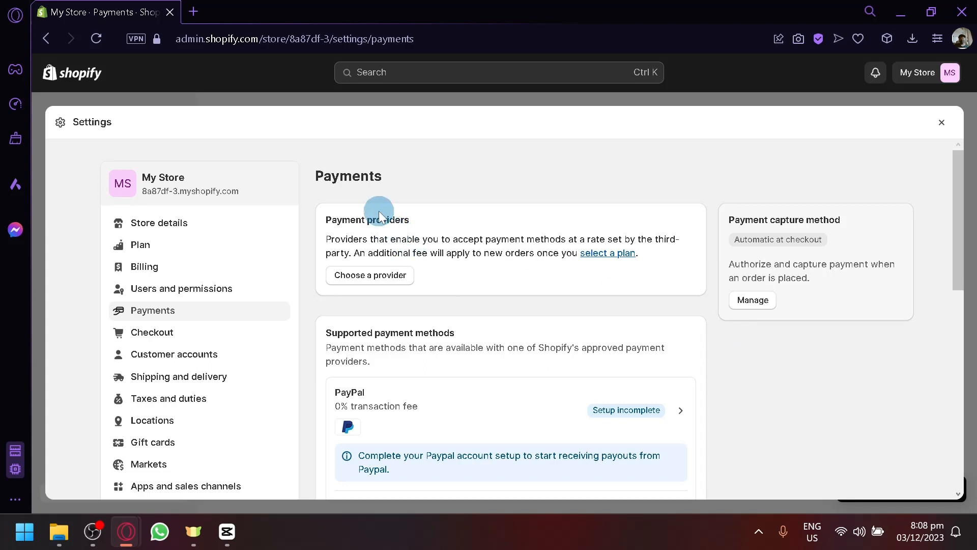
{"action": "mouse_move", "coordinate": [843, 242]}
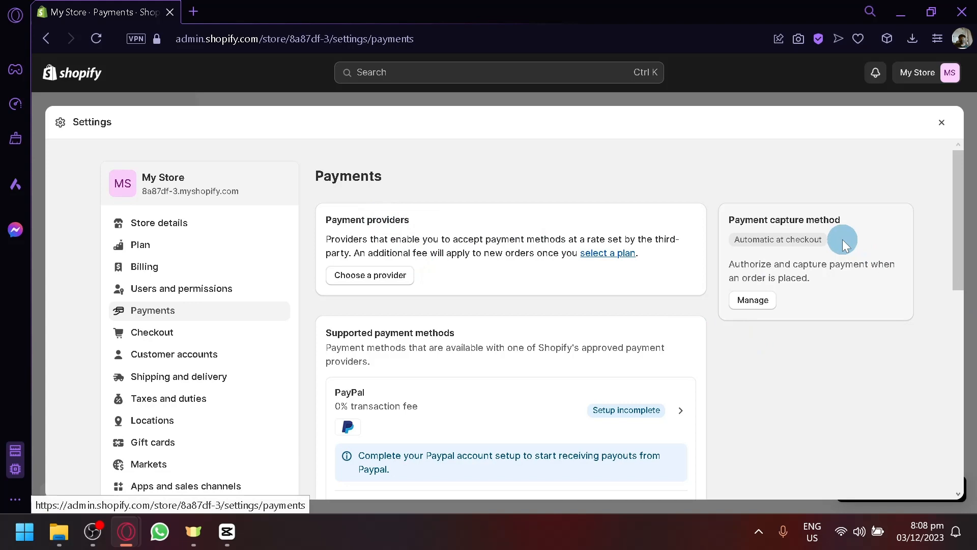
{"action": "scroll", "scroll_direction": "down", "scroll_amount": 3}
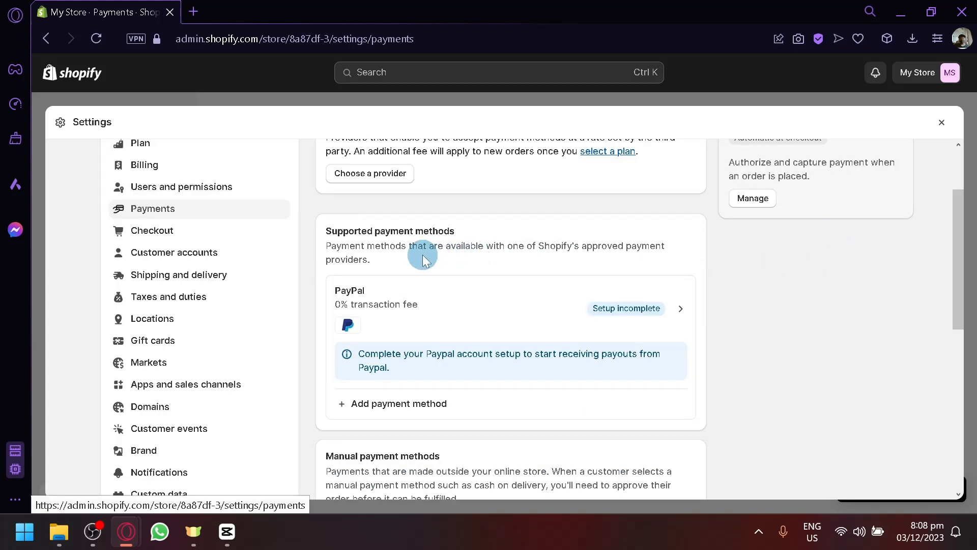
{"action": "mouse_move", "coordinate": [405, 290]}
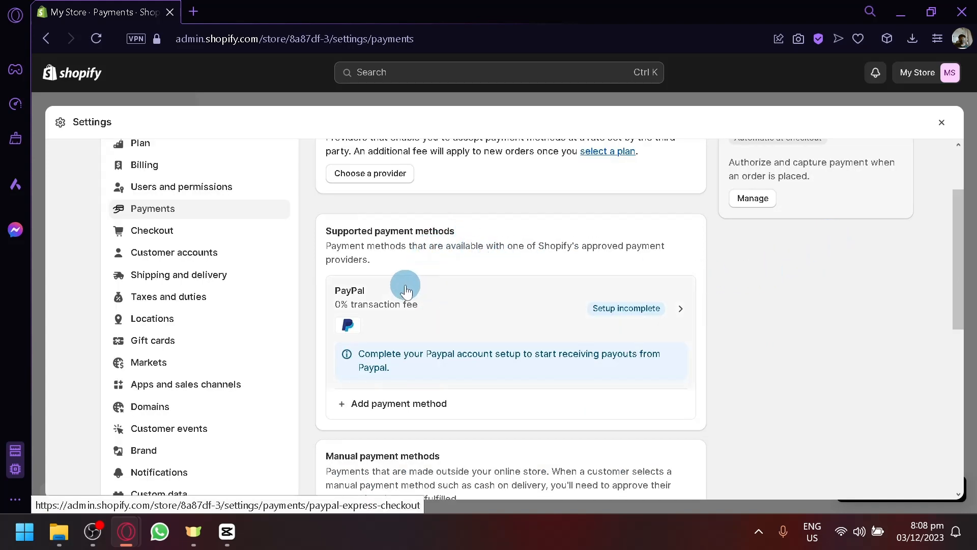
{"action": "scroll", "scroll_direction": "down", "scroll_amount": 3}
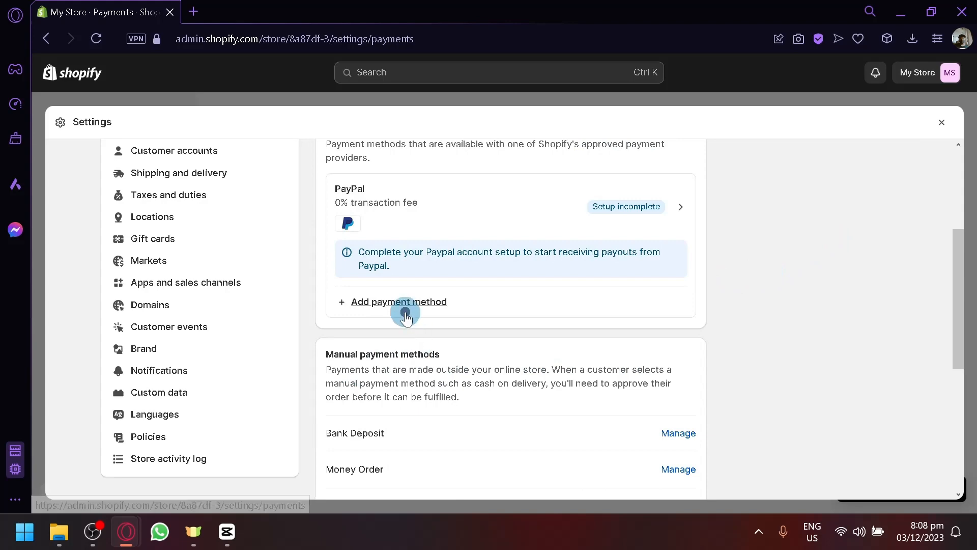
{"action": "left_click", "coordinate": [398, 302]}
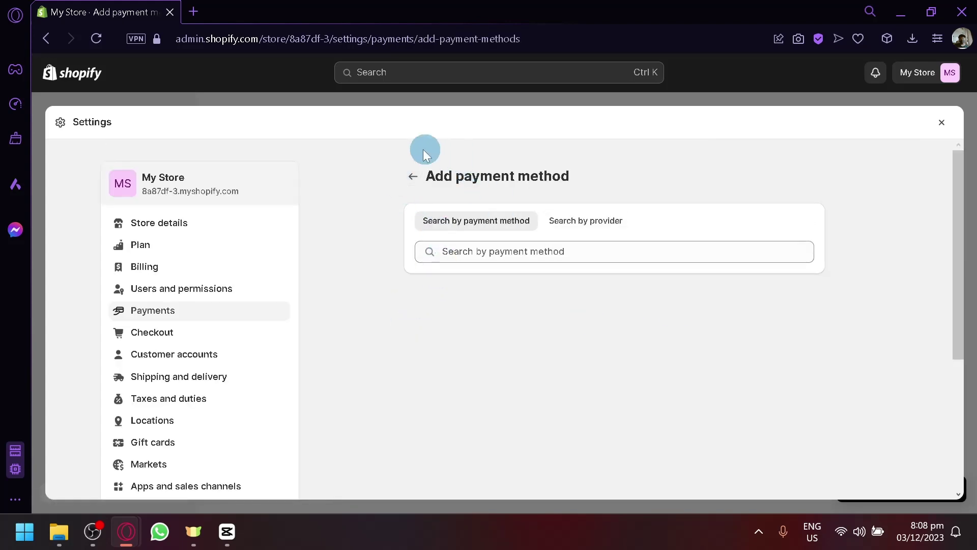
{"action": "left_click", "coordinate": [413, 176]}
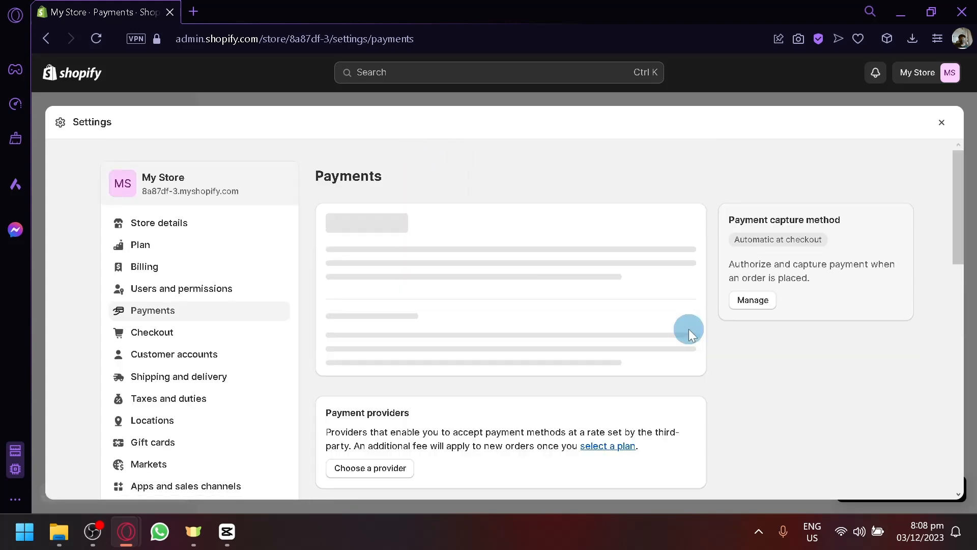
Step: Scroll down to the Manual payment methods section with its add-method options
{"action": "scroll", "scroll_direction": "down", "scroll_amount": 3}
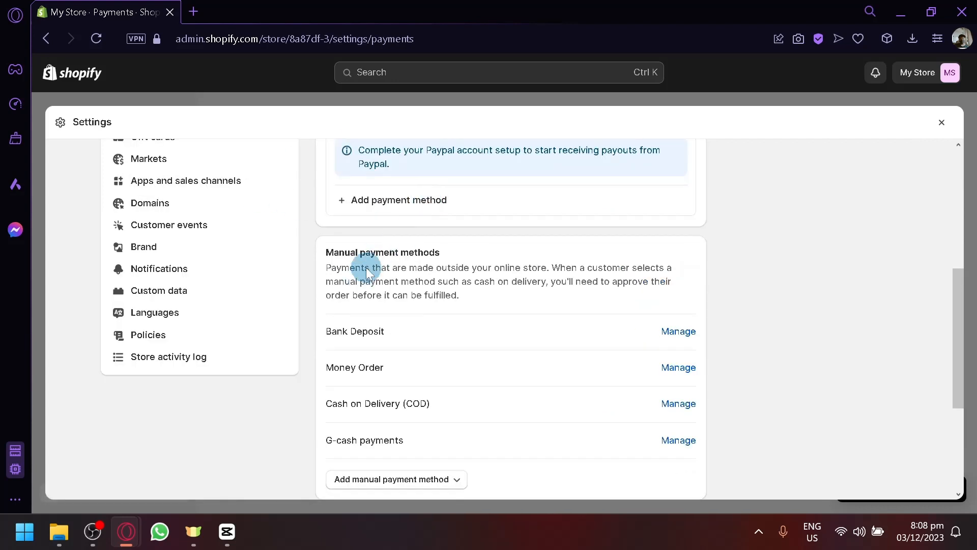
{"action": "scroll", "scroll_direction": "down", "scroll_amount": 3}
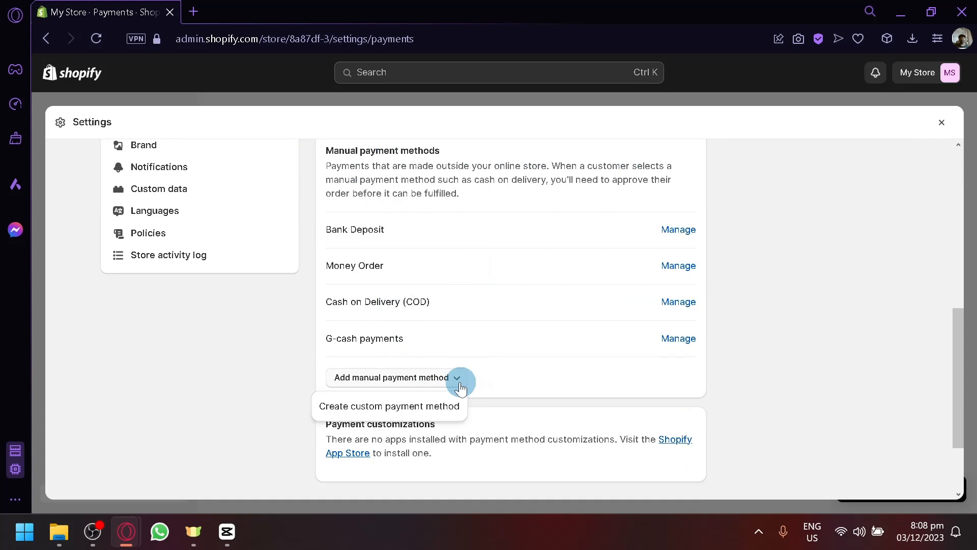
{"action": "mouse_move", "coordinate": [398, 399]}
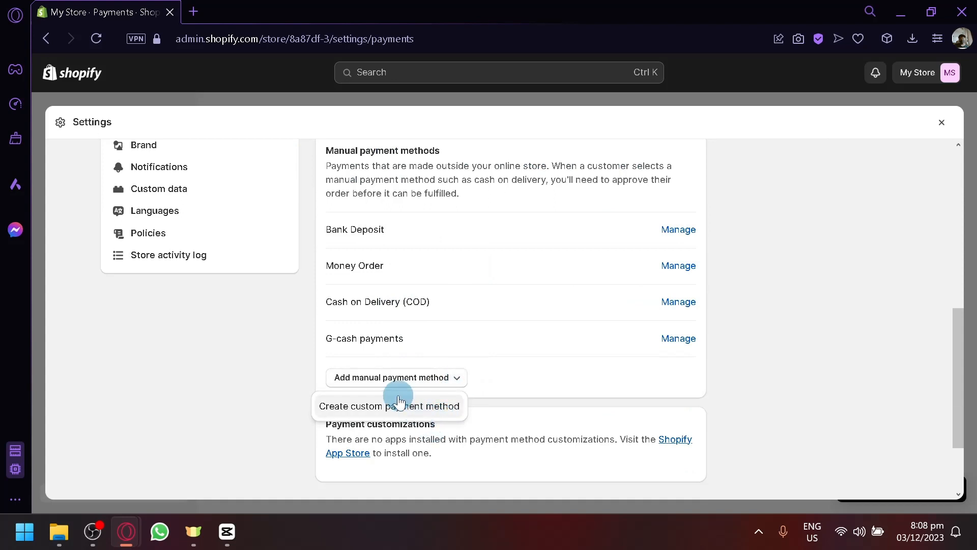
{"action": "mouse_move", "coordinate": [403, 415]}
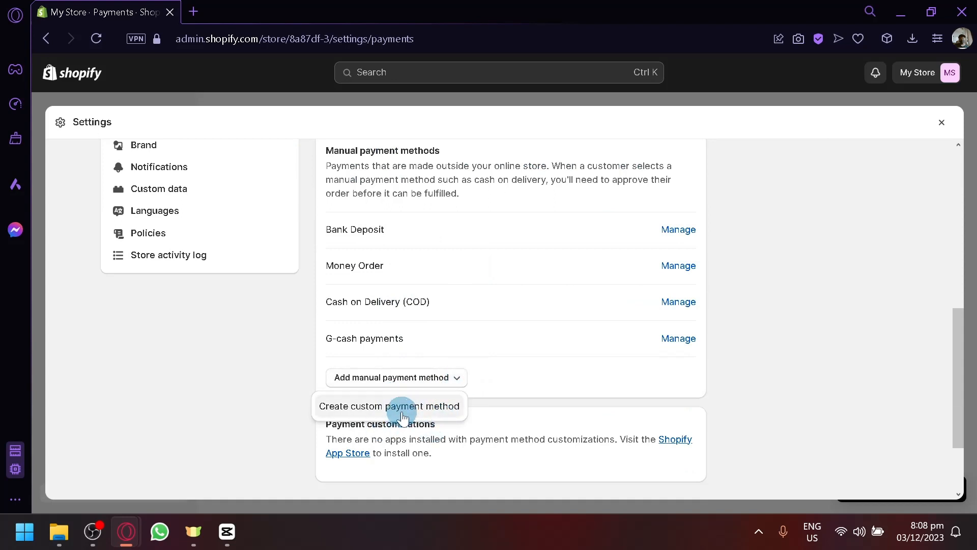
{"action": "mouse_move", "coordinate": [378, 442]}
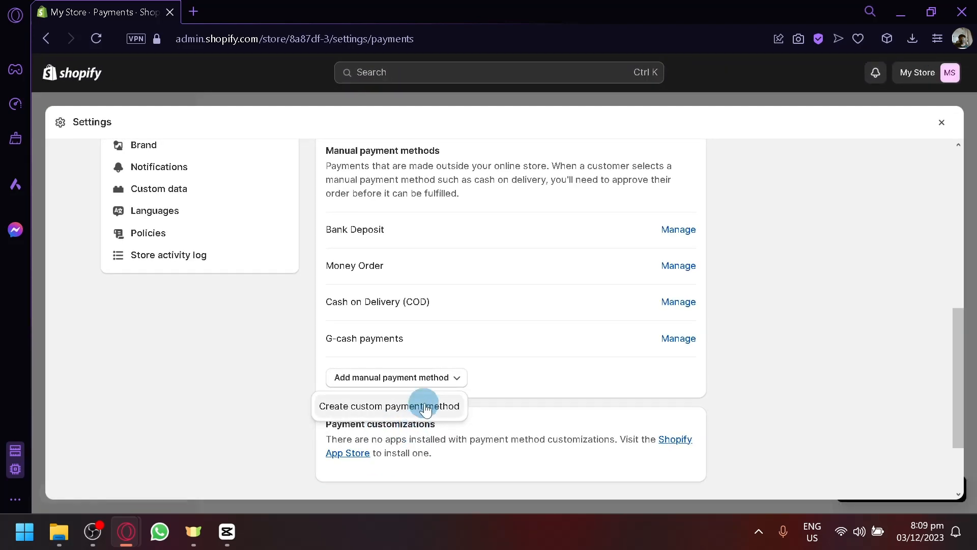
{"action": "mouse_move", "coordinate": [678, 230]}
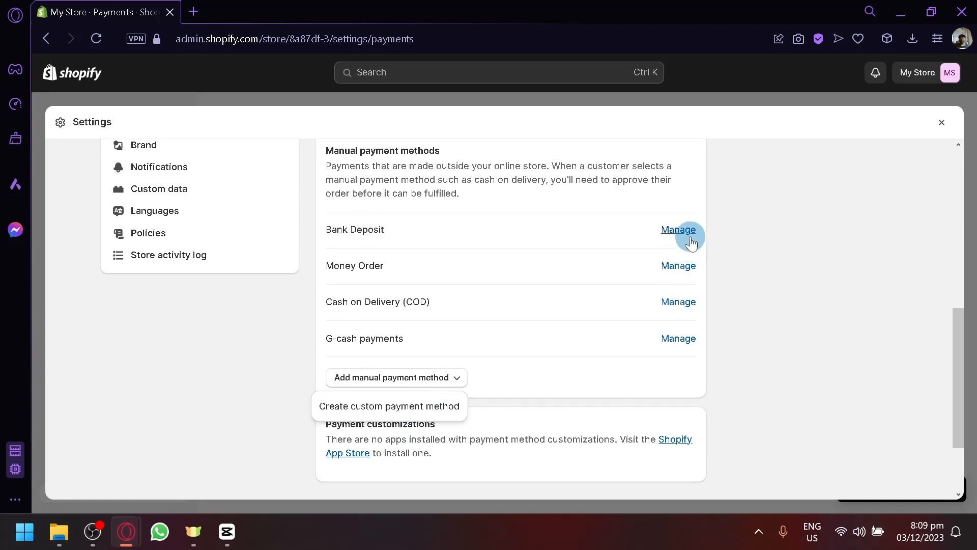
Step: Manage Bank Deposit, deactivate it, and confirm the deactivation
{"action": "left_click", "coordinate": [678, 229]}
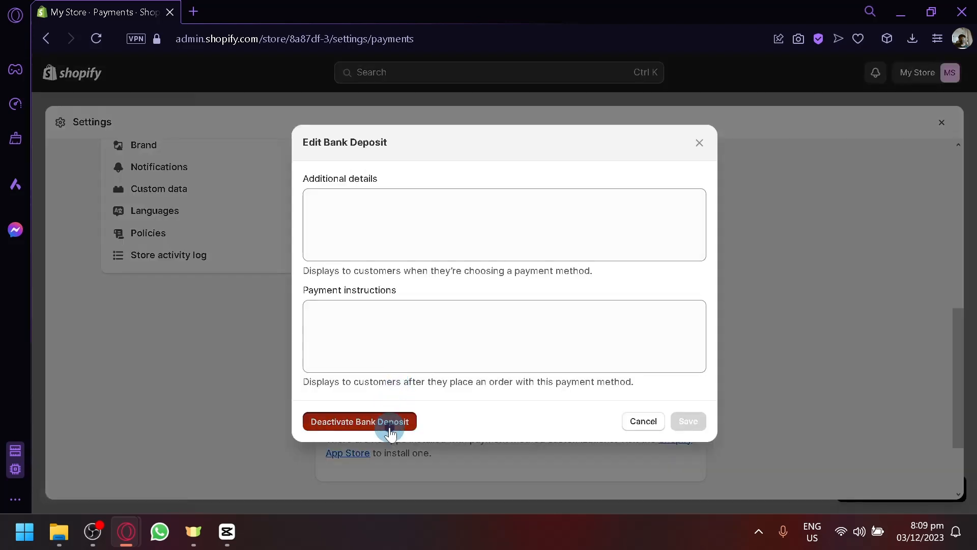
{"action": "left_click", "coordinate": [358, 421]}
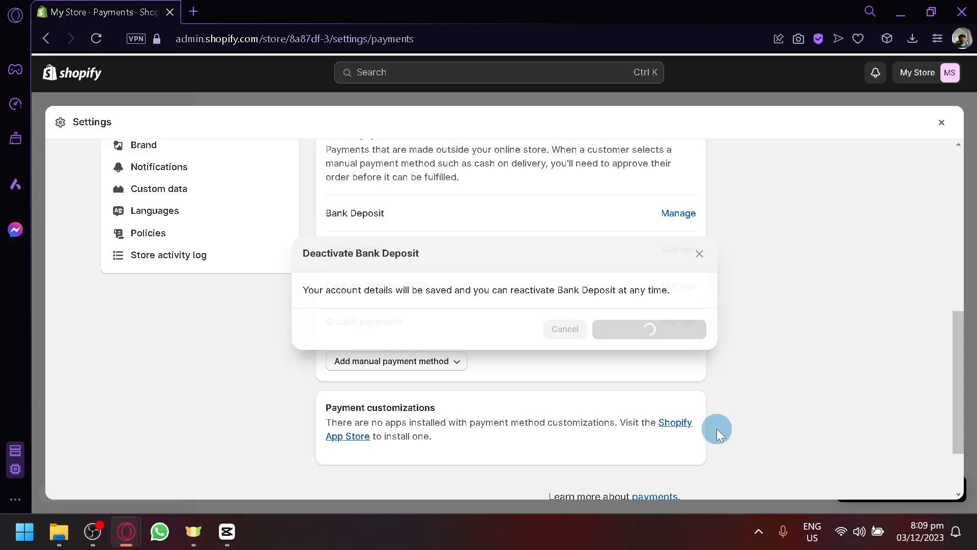
{"action": "left_click", "coordinate": [648, 330]}
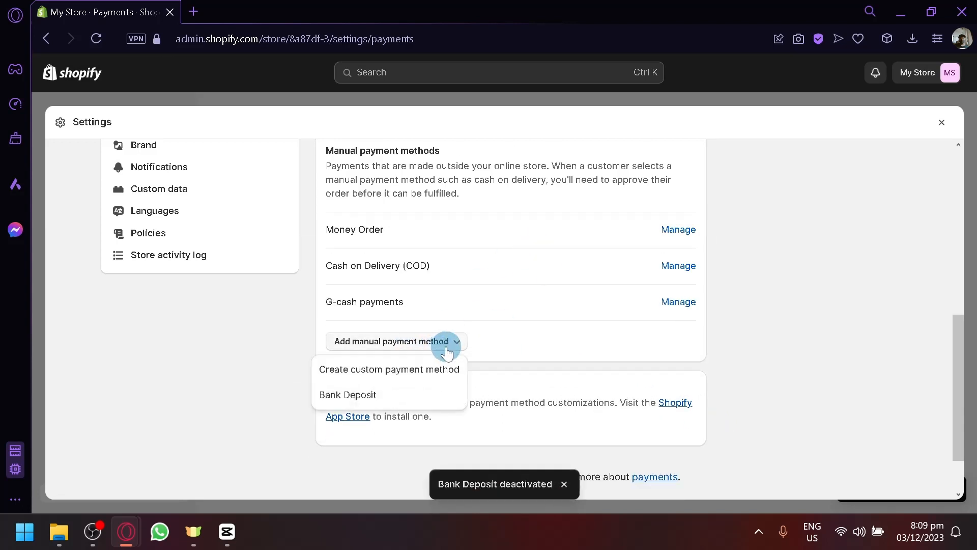
Step: Add Bank Deposit again with empty additional details and instructions, and reactivate it
{"action": "left_click", "coordinate": [348, 394]}
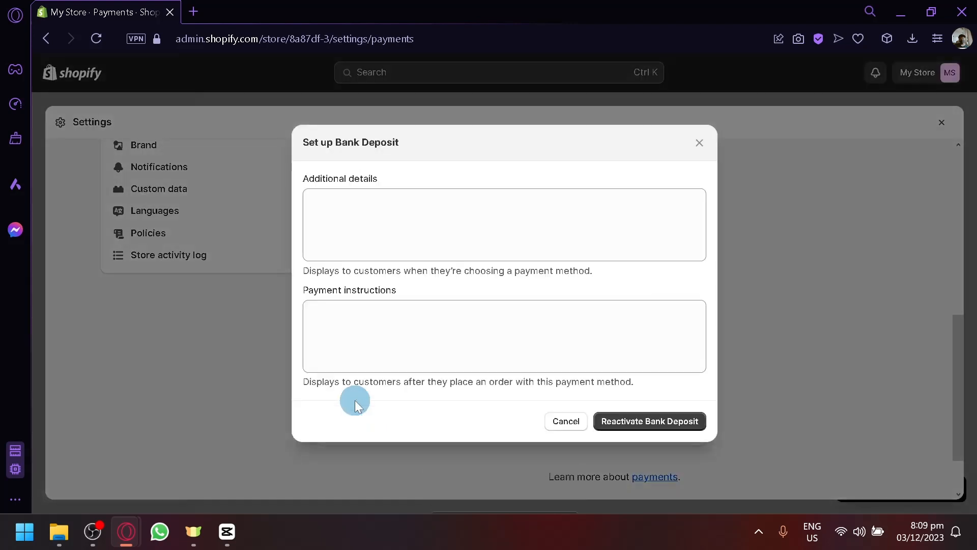
{"action": "left_click", "coordinate": [504, 225]}
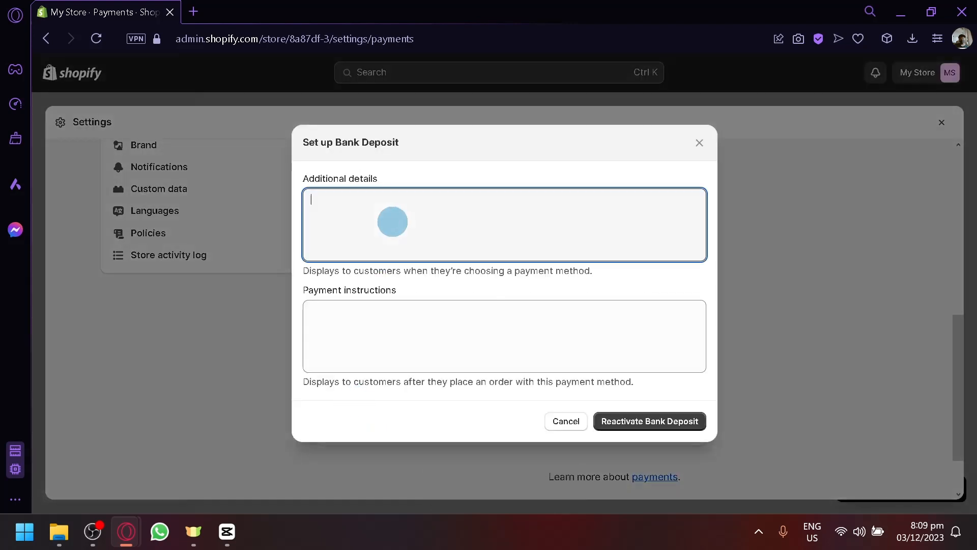
{"action": "left_click", "coordinate": [504, 336]}
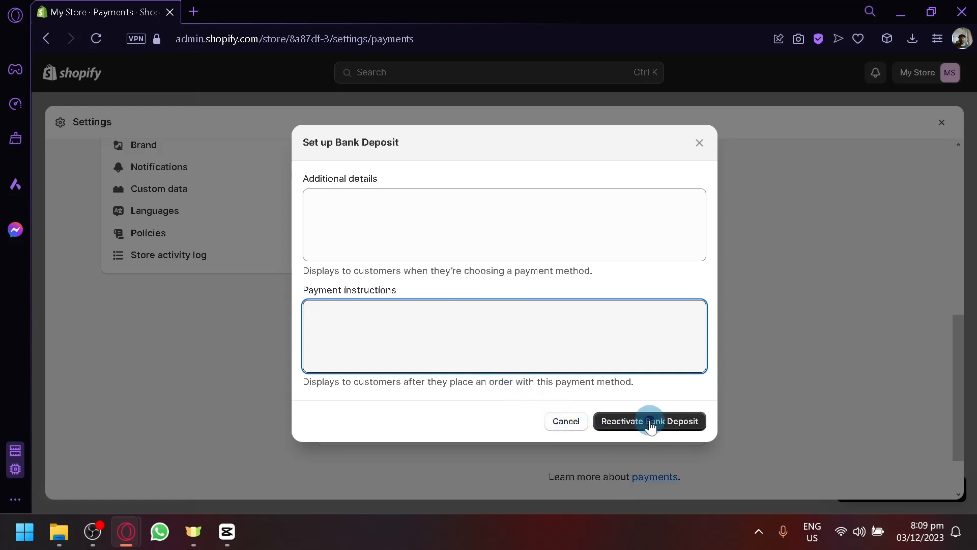
{"action": "left_click", "coordinate": [650, 421]}
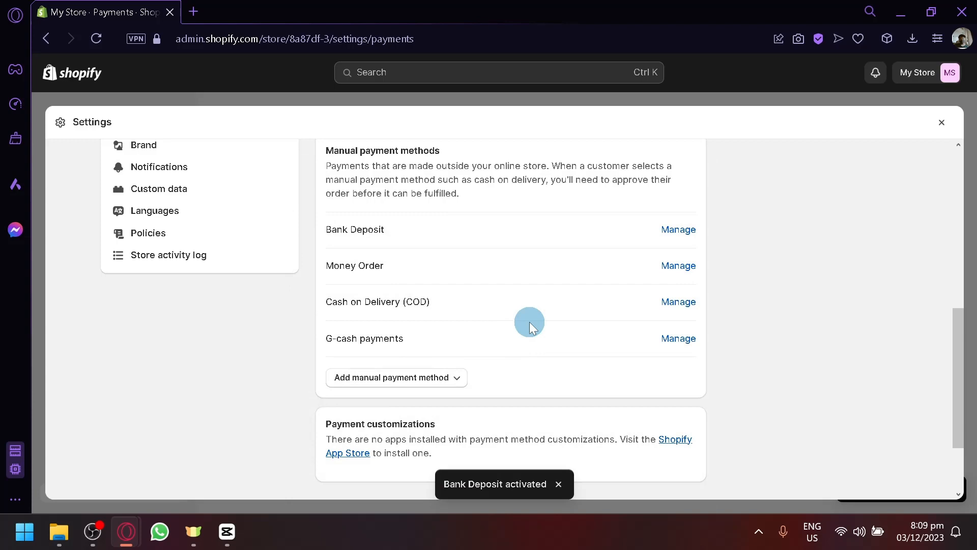
{"action": "mouse_move", "coordinate": [559, 317]}
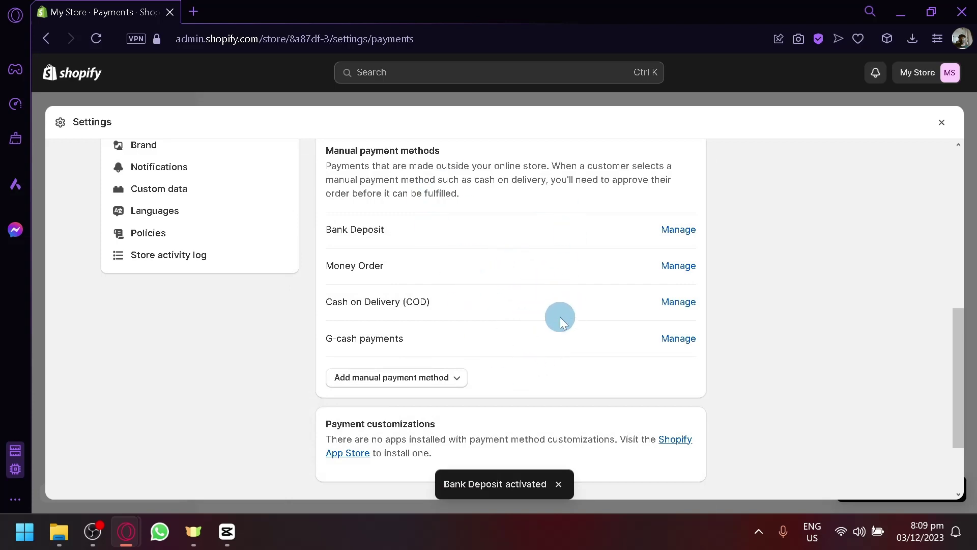
{"action": "mouse_move", "coordinate": [803, 322]}
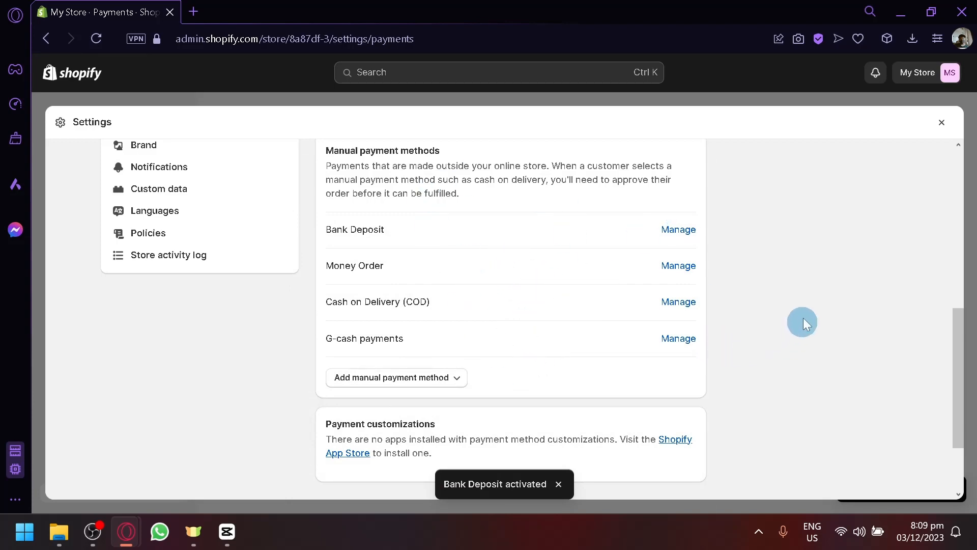
{"action": "mouse_move", "coordinate": [837, 334]}
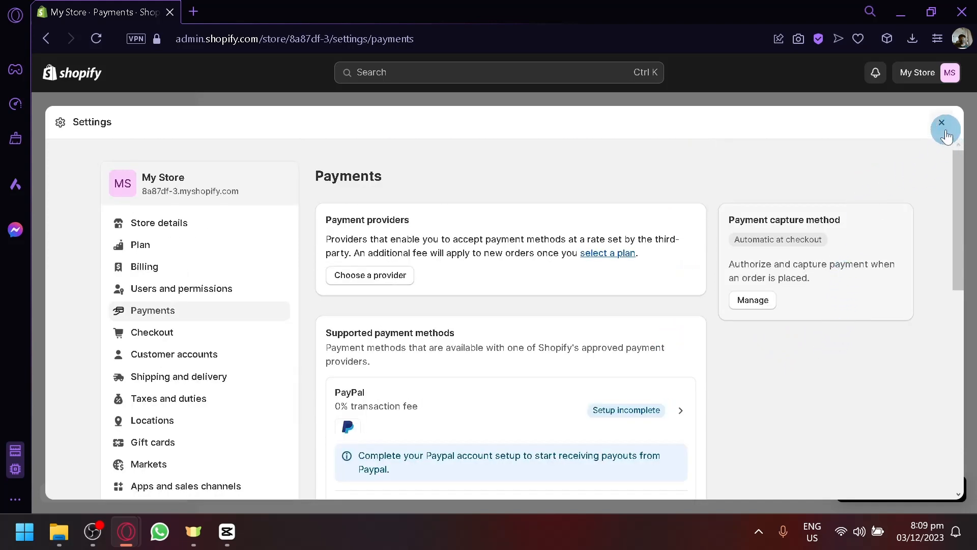
Step: Close the Settings window to return to the admin home page
{"action": "left_click", "coordinate": [942, 123]}
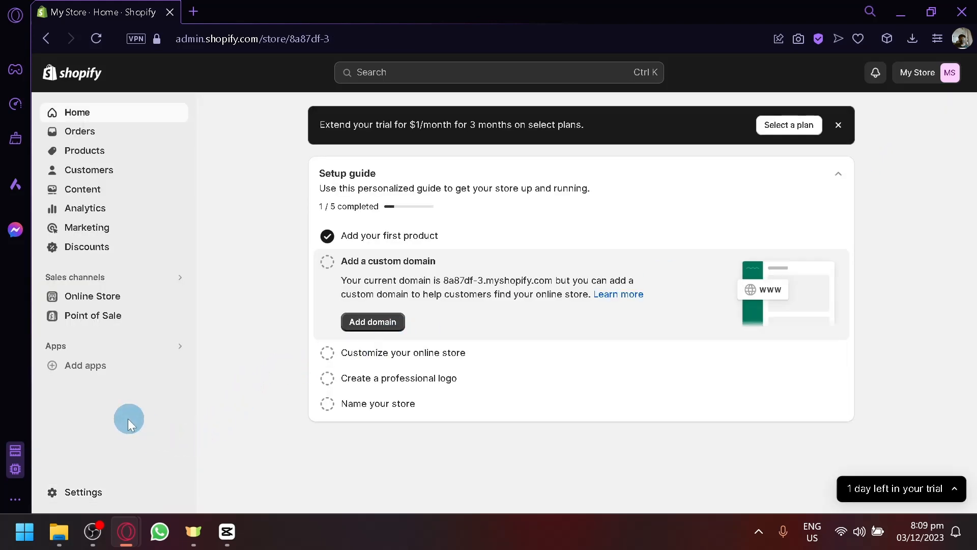